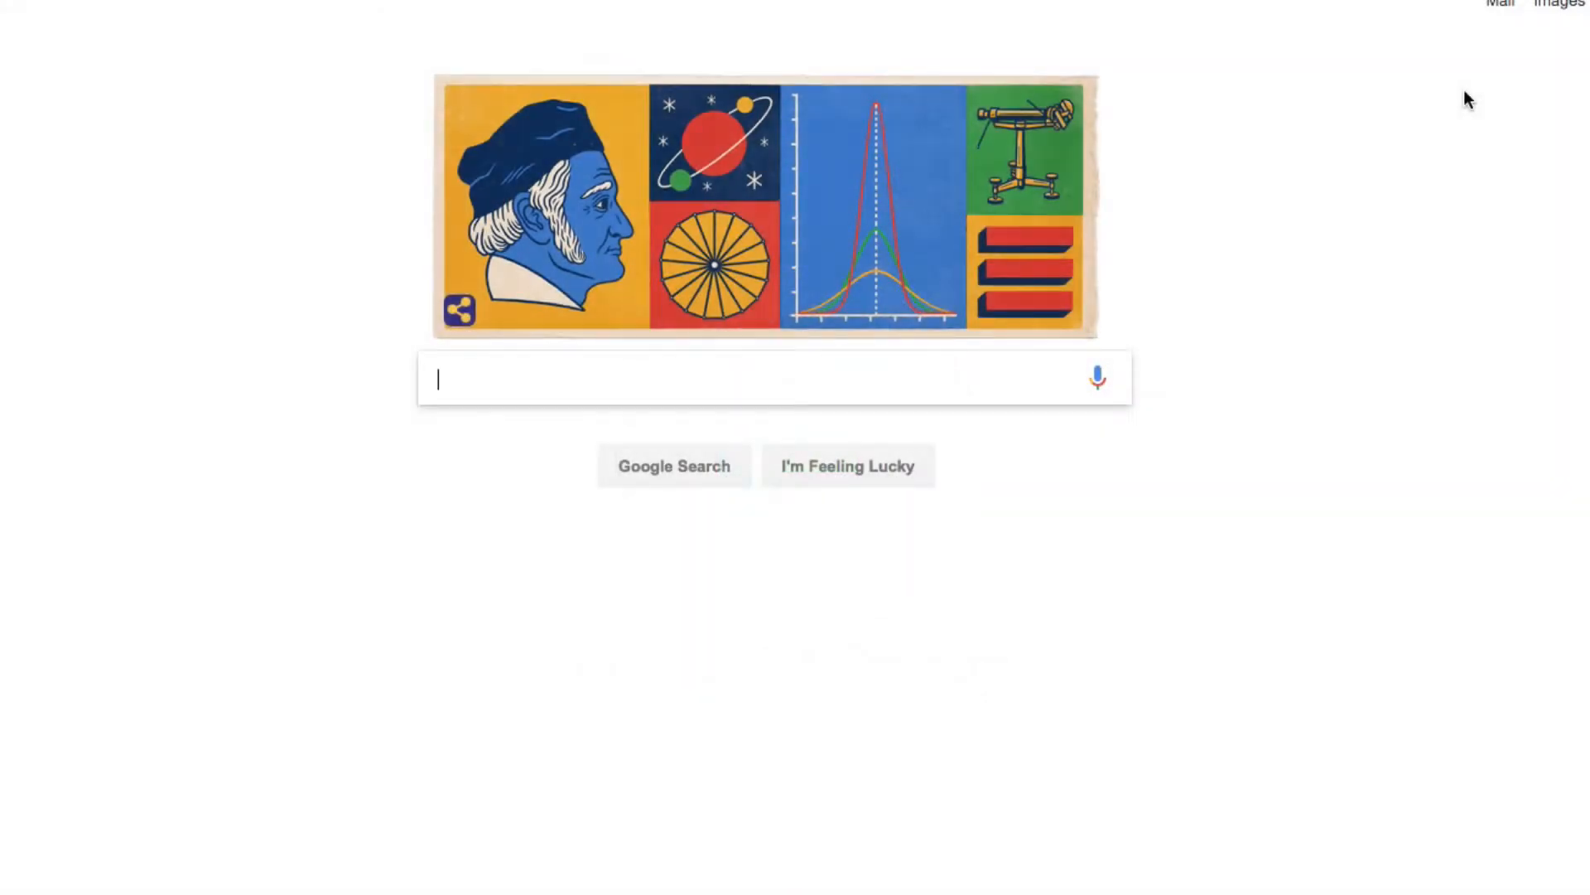
Step: Enter the query 'Find web designer near me' in the Google search box
text(Find web designer)
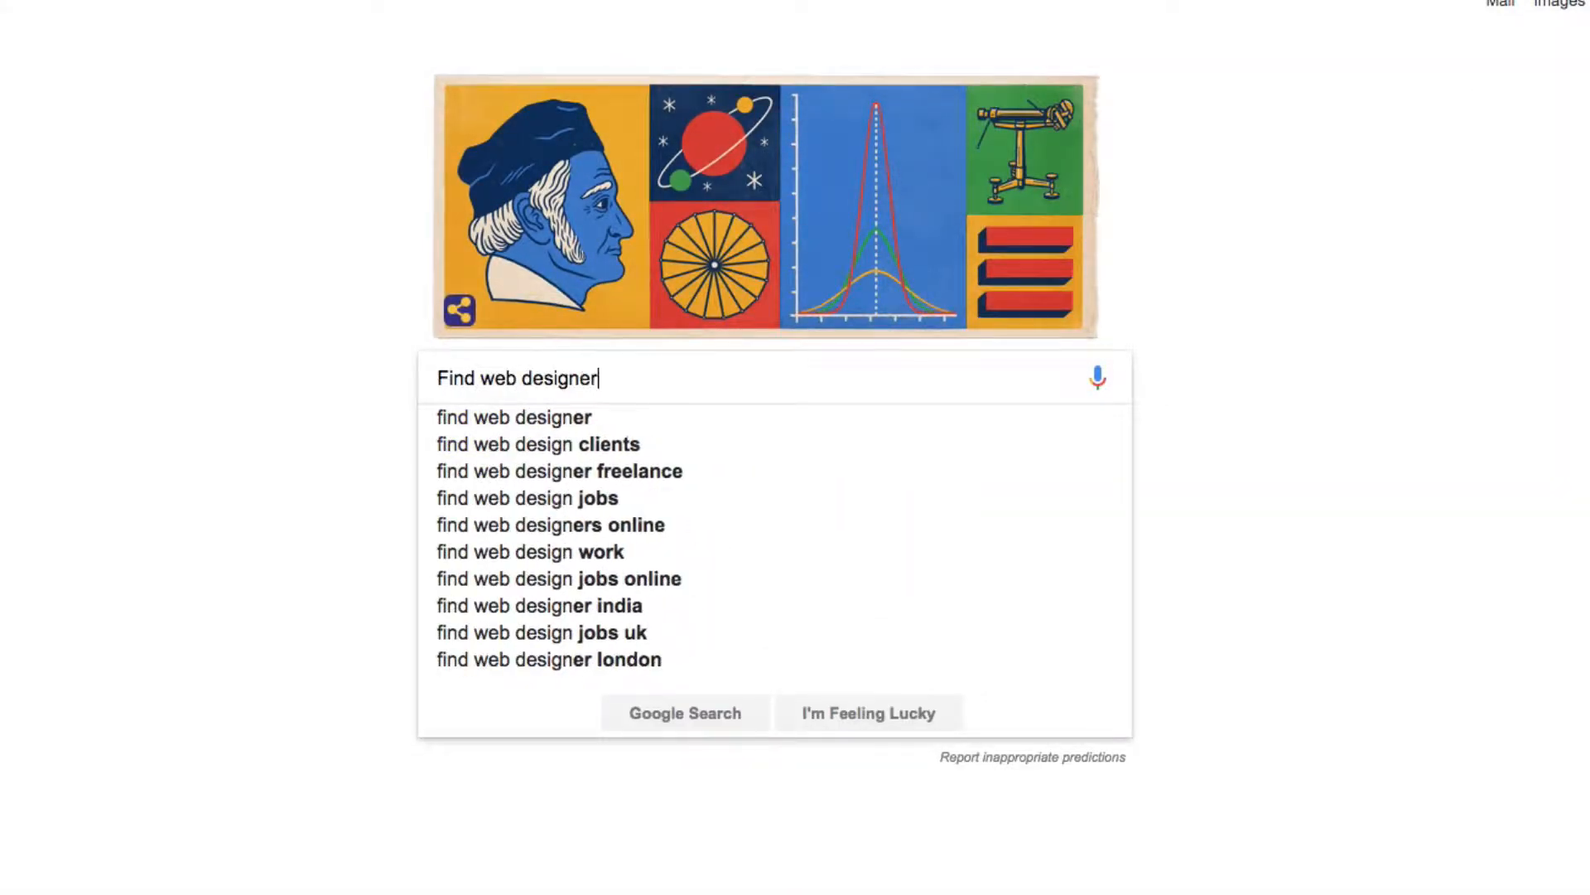
text(near me)
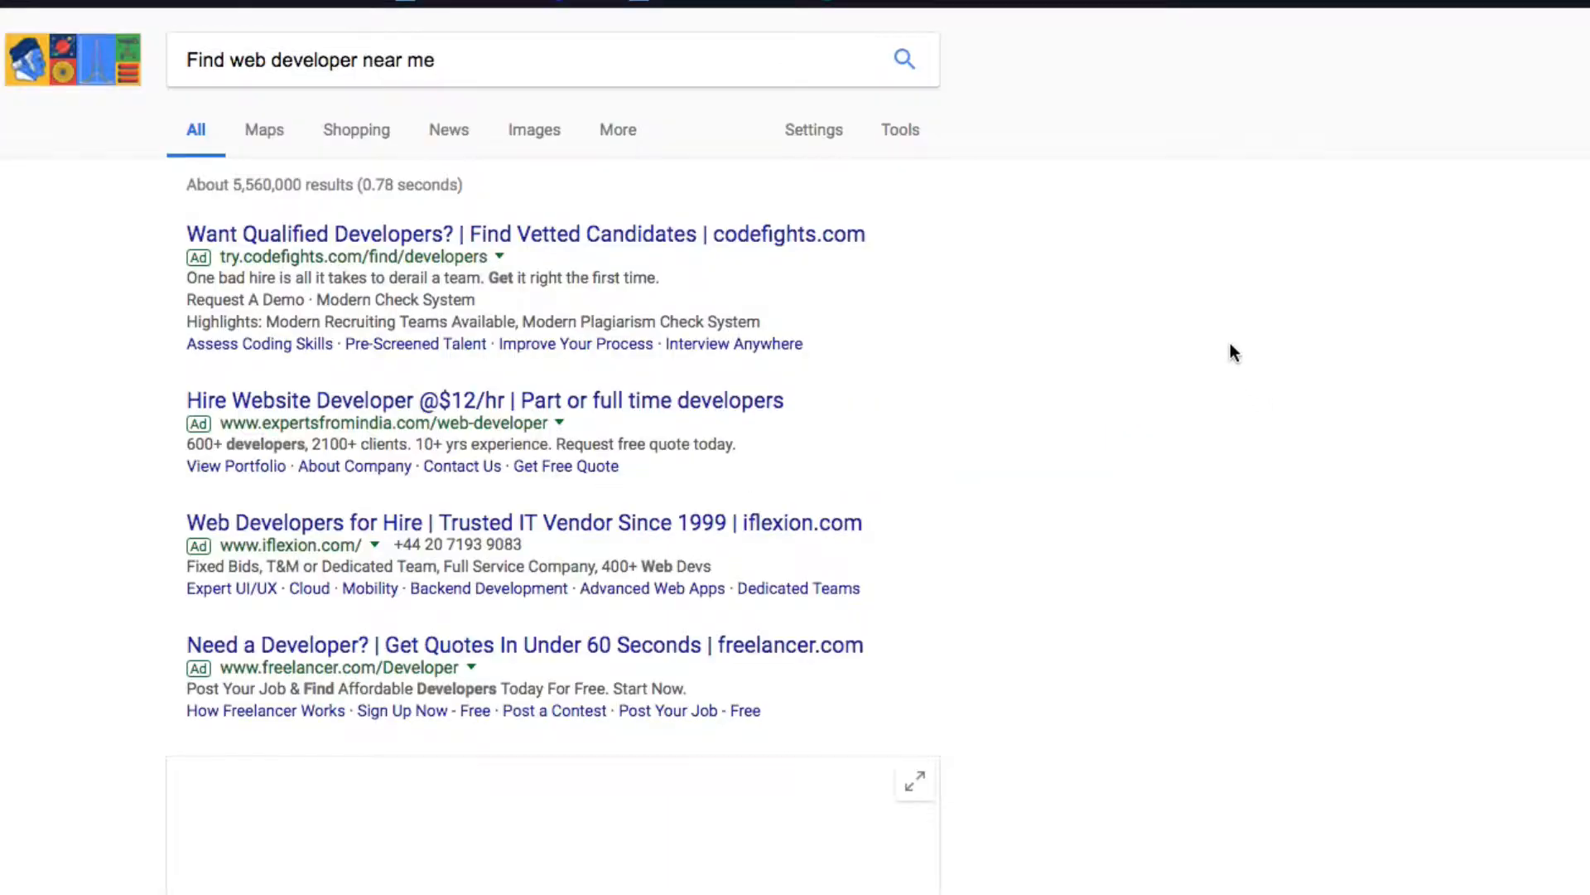
Step: Scroll down through the ads, local business pack and organic listings for web developers
scroll(down, 3)
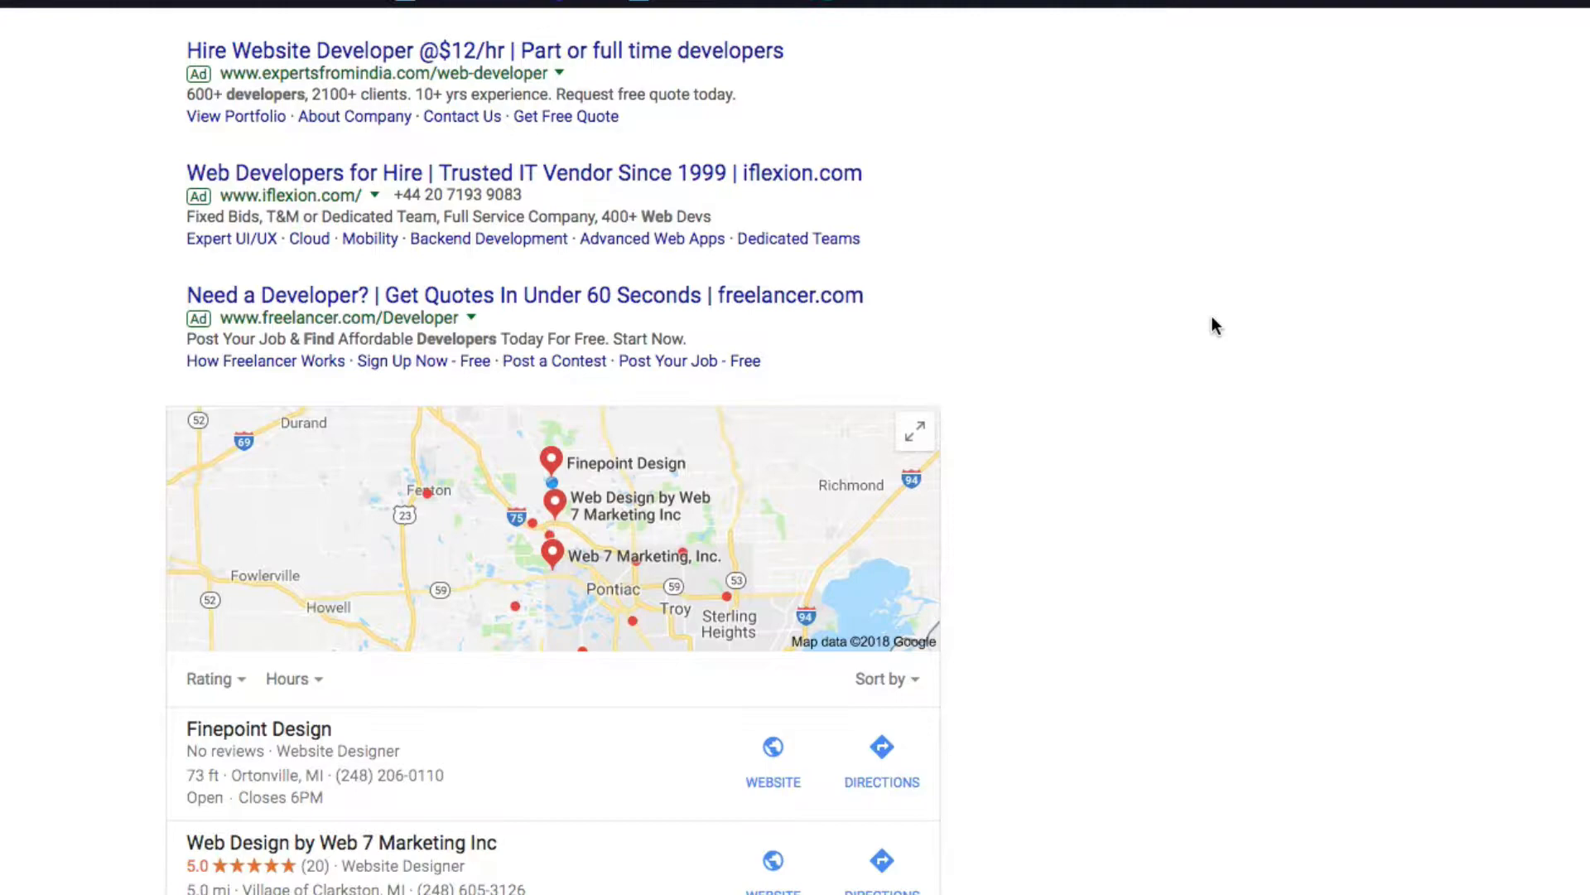
scroll(down, 3)
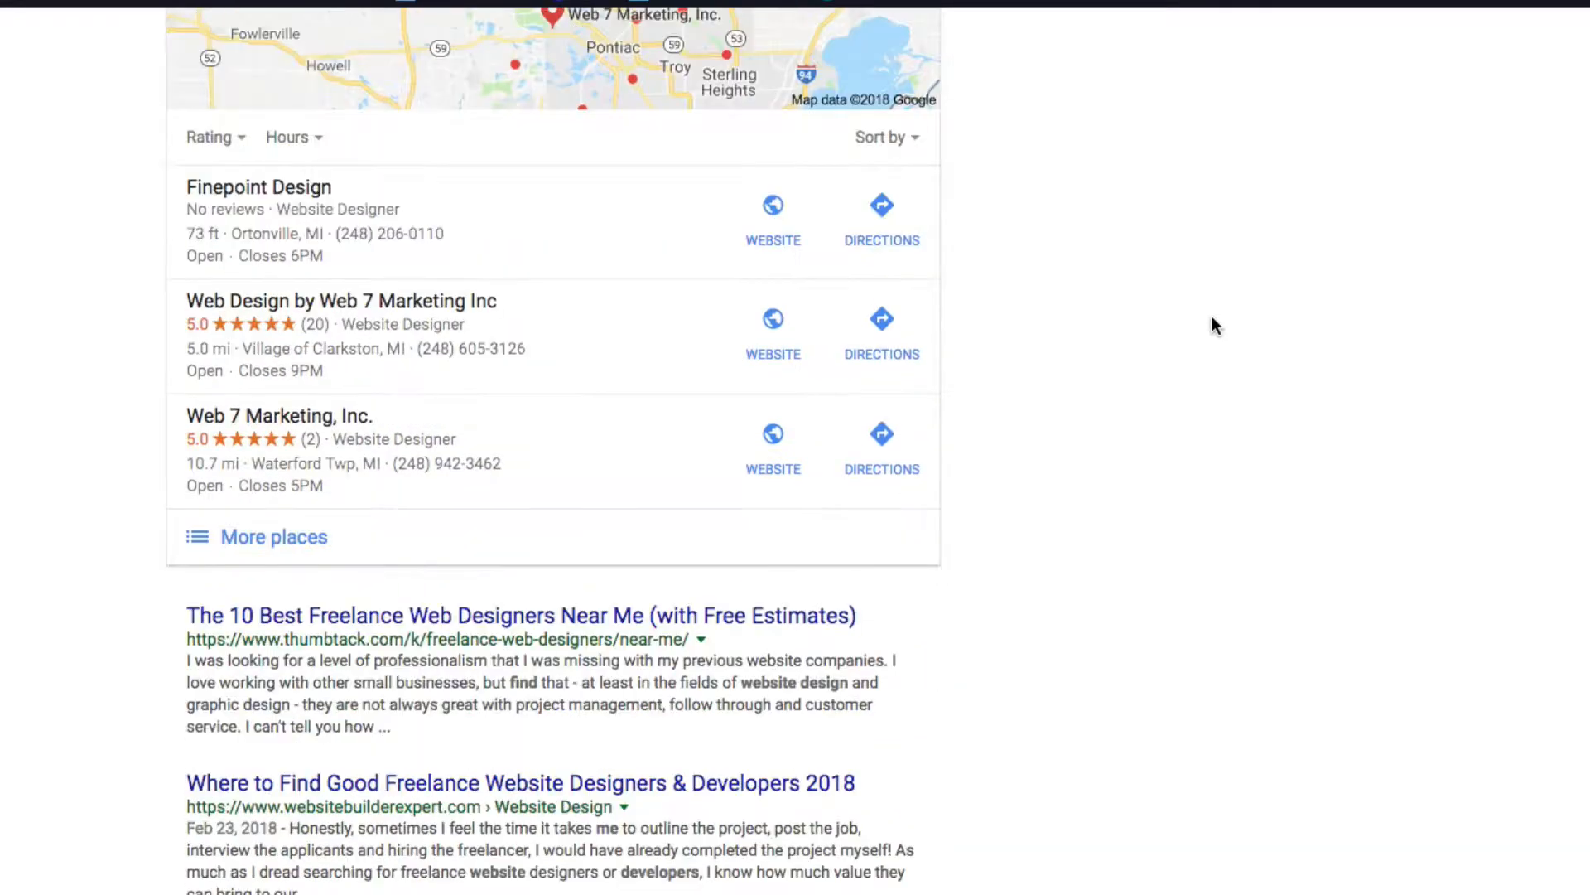
scroll(down, 3)
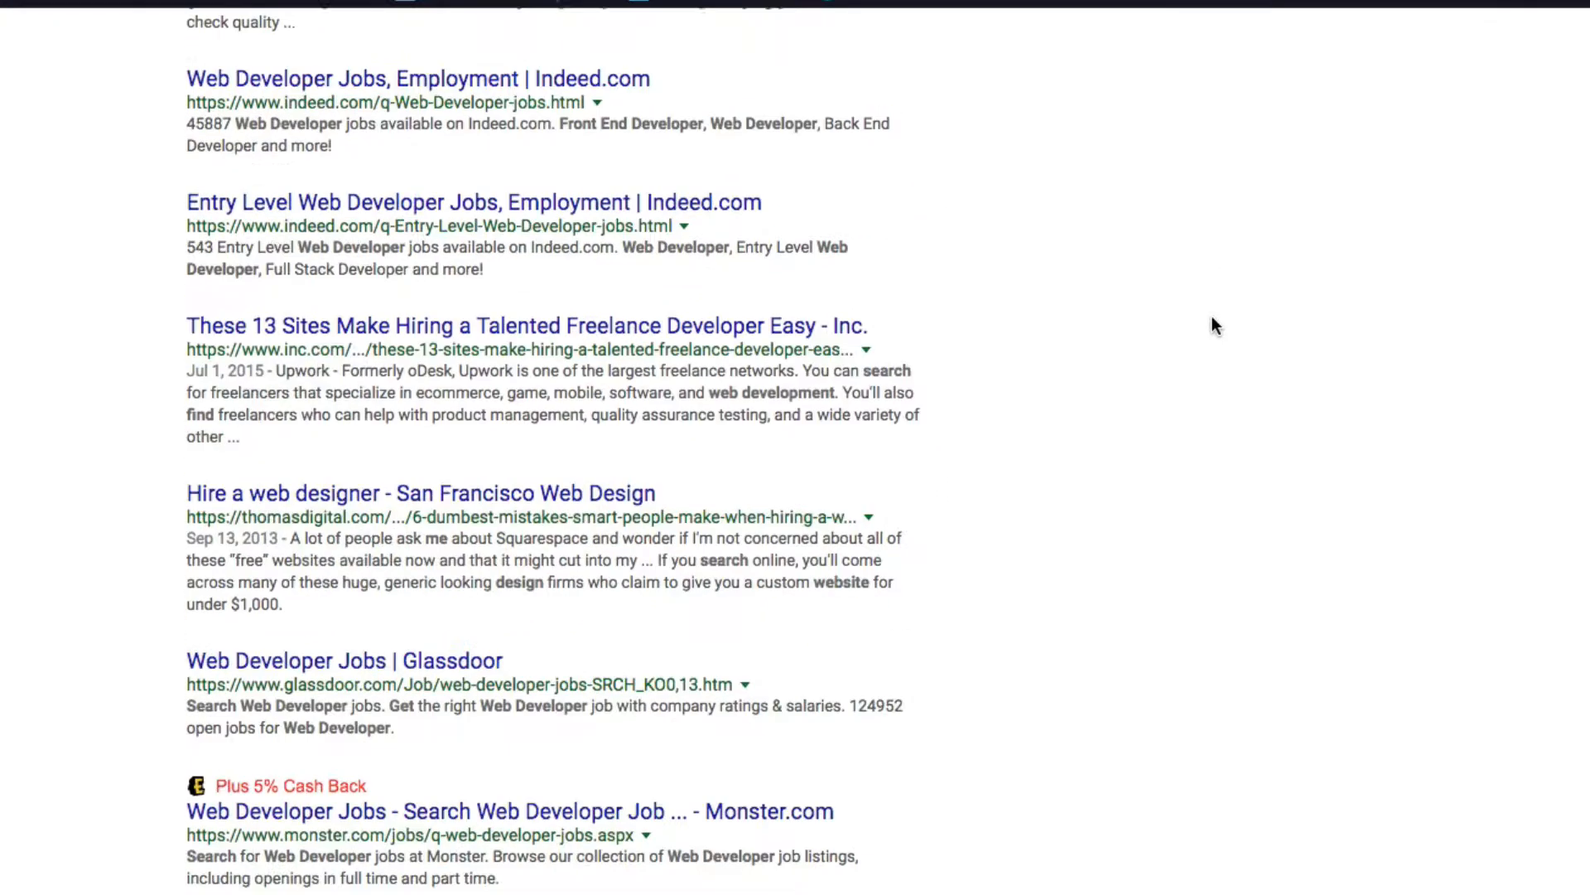
scroll(down, 3)
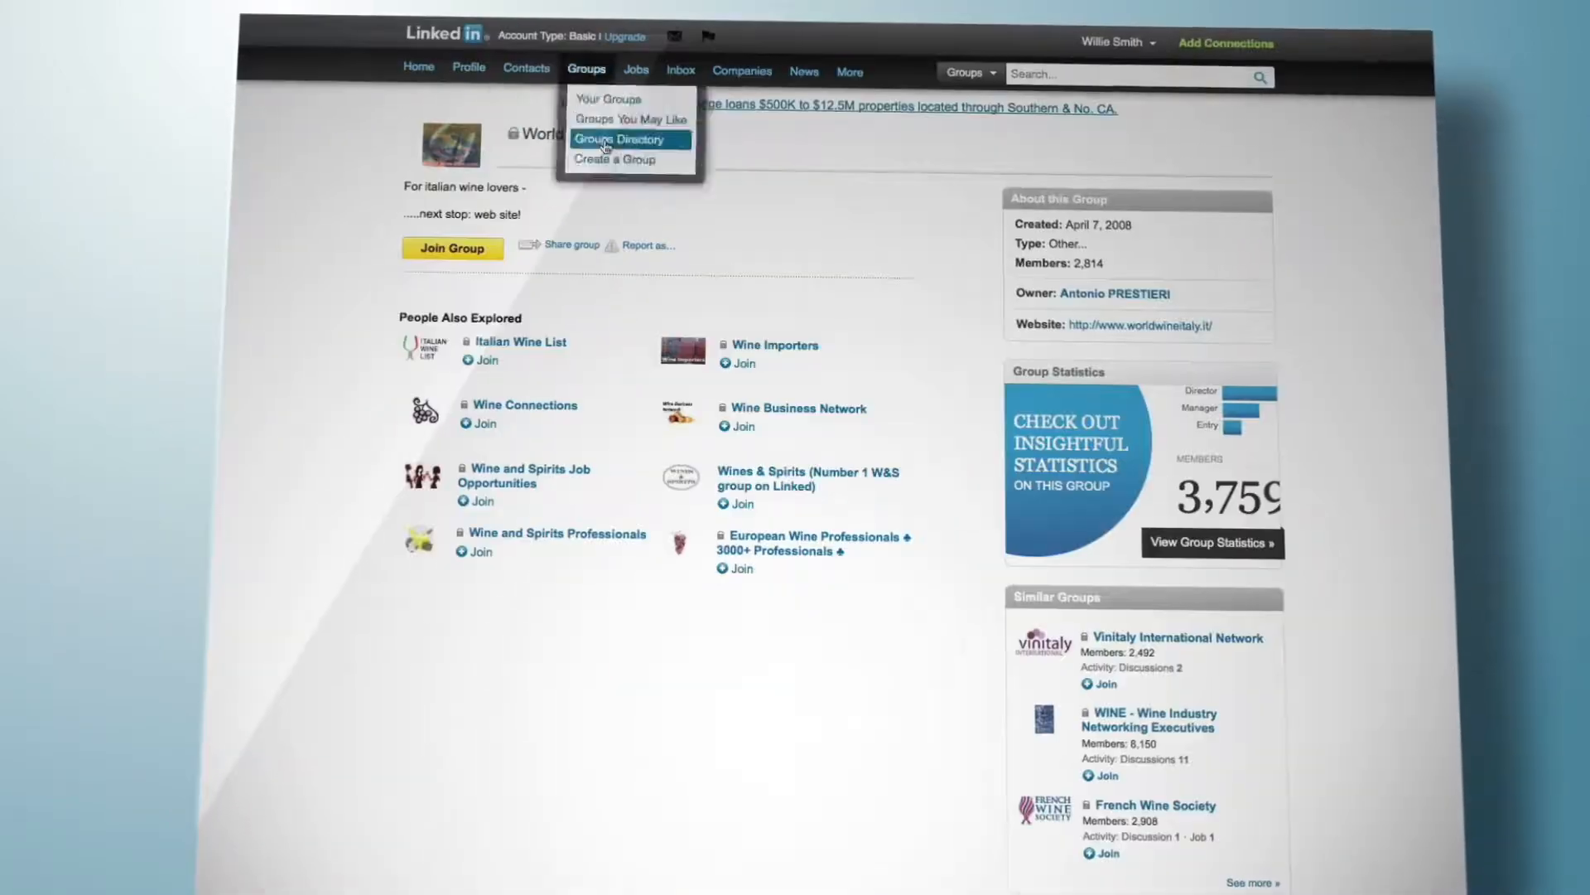
click(743, 70)
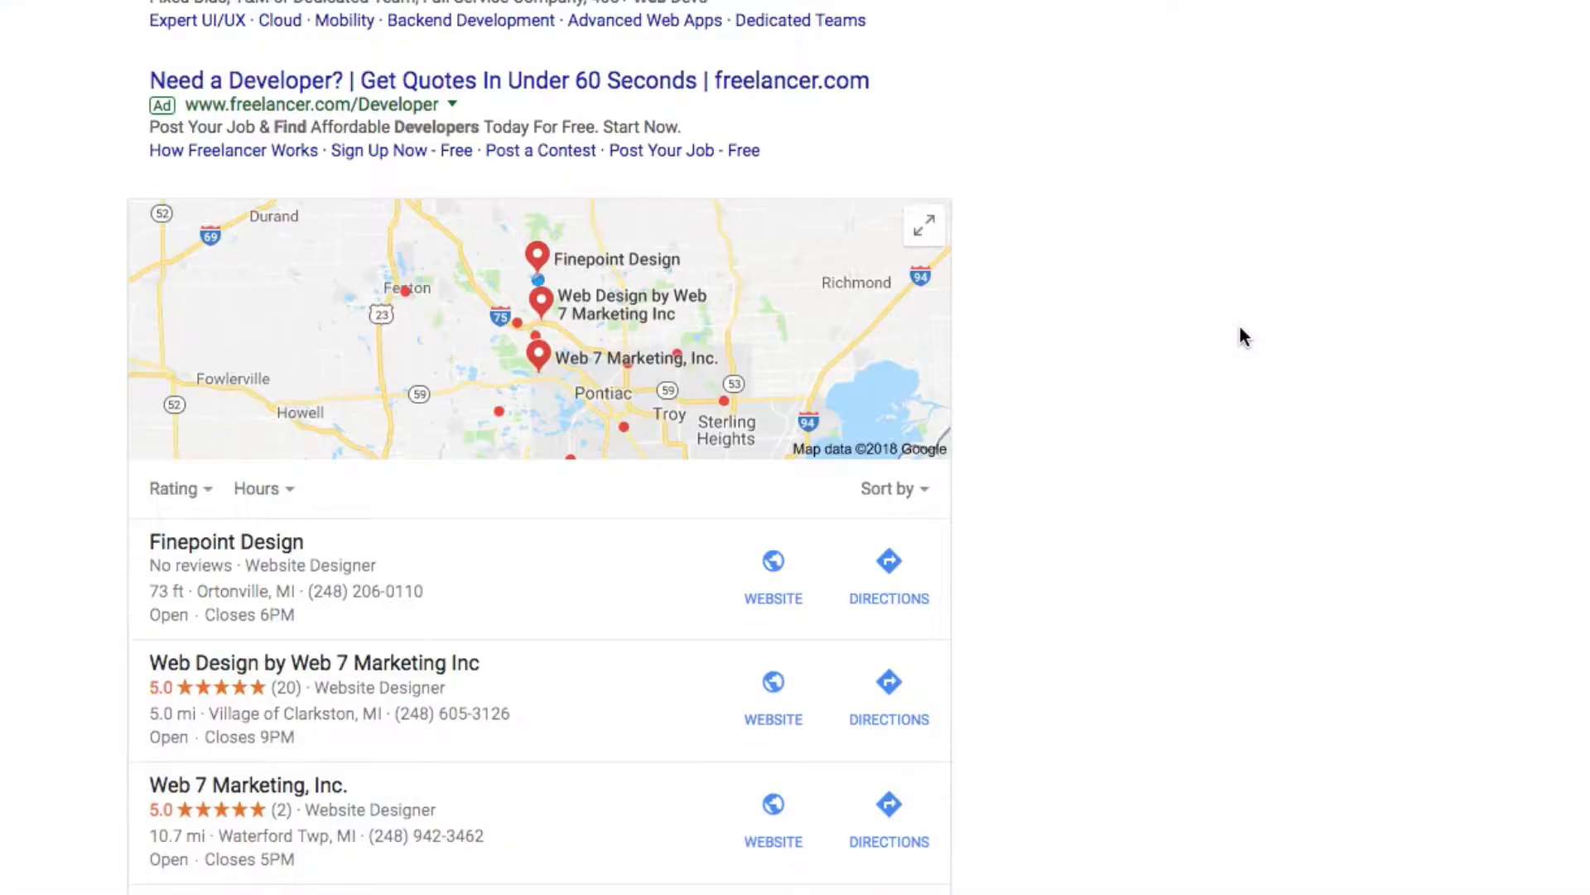
Step: Scroll the results down to the local pack of web designers near me
scroll(down, 3)
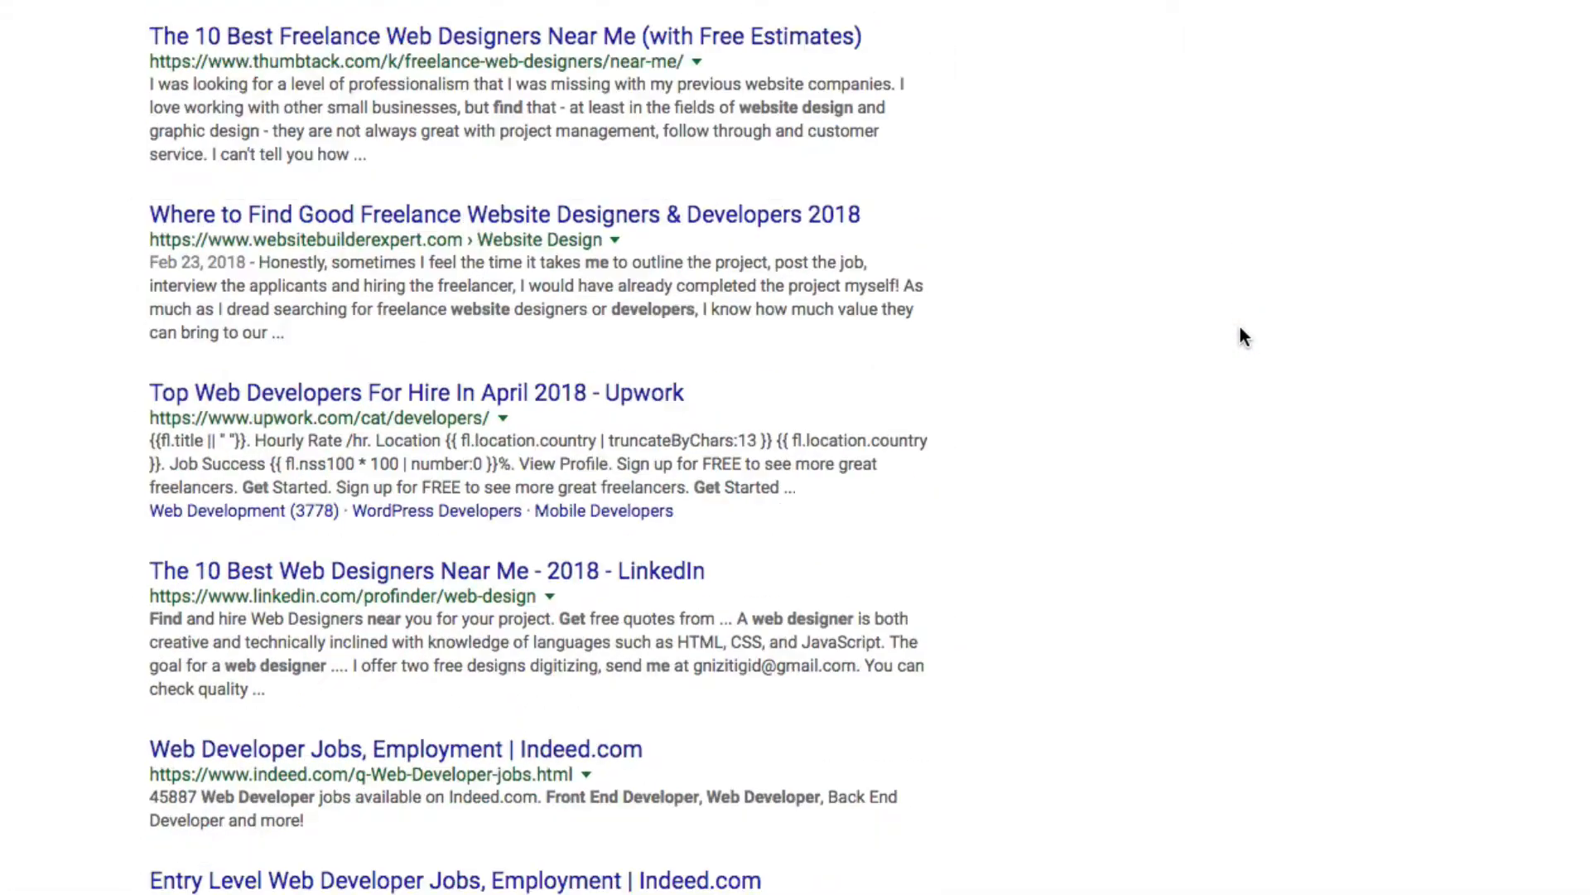
scroll(down, 3)
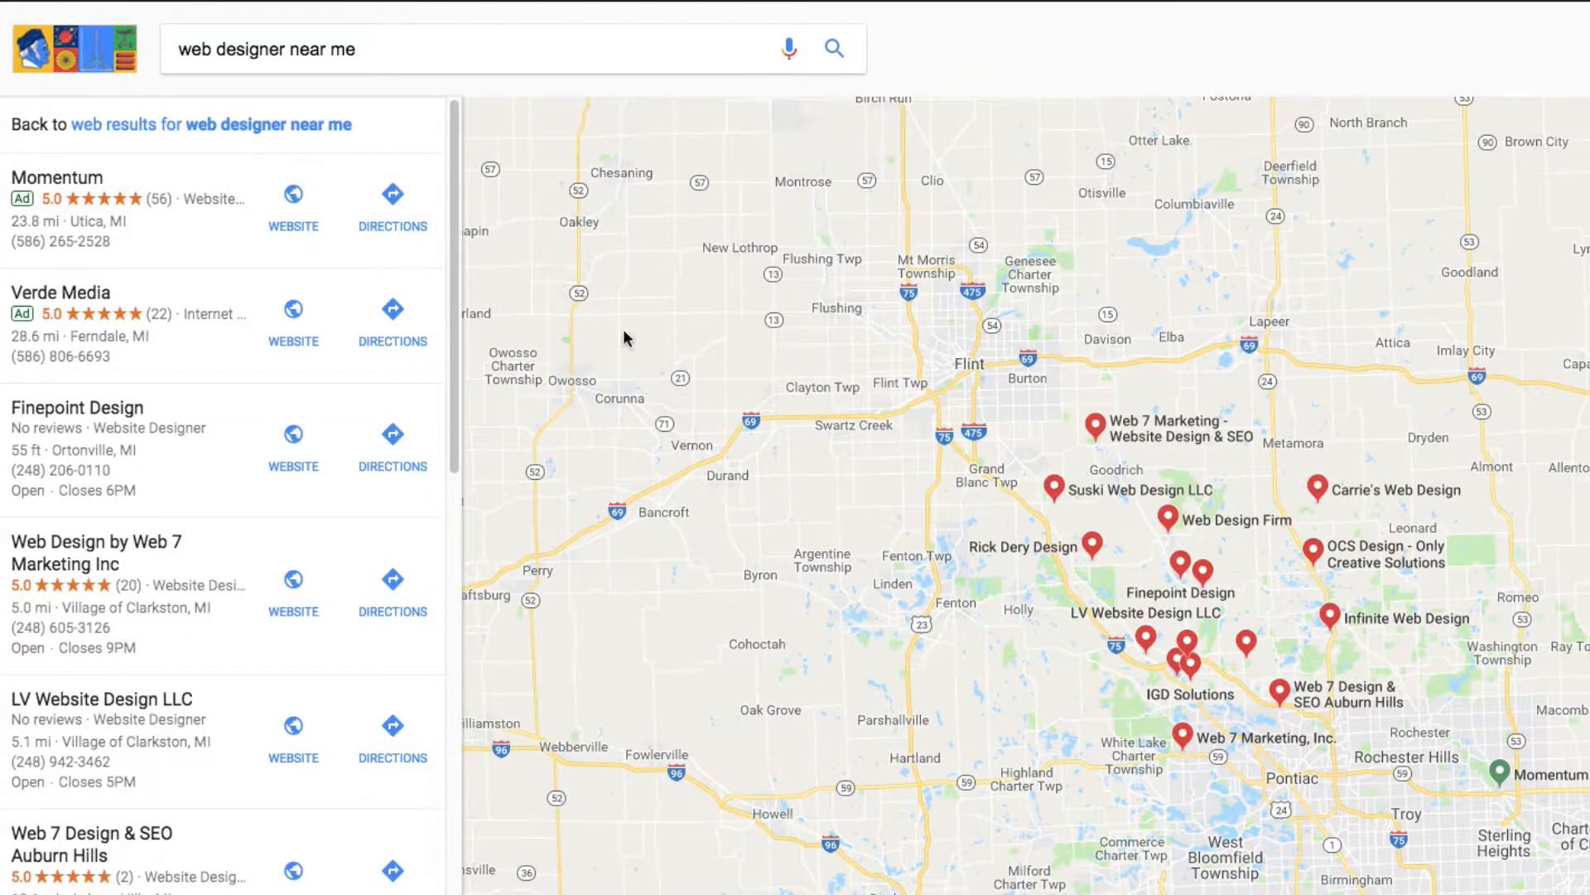
Step: Show Finepoint Design's detail card with address, hours, phone and photos
click(1167, 520)
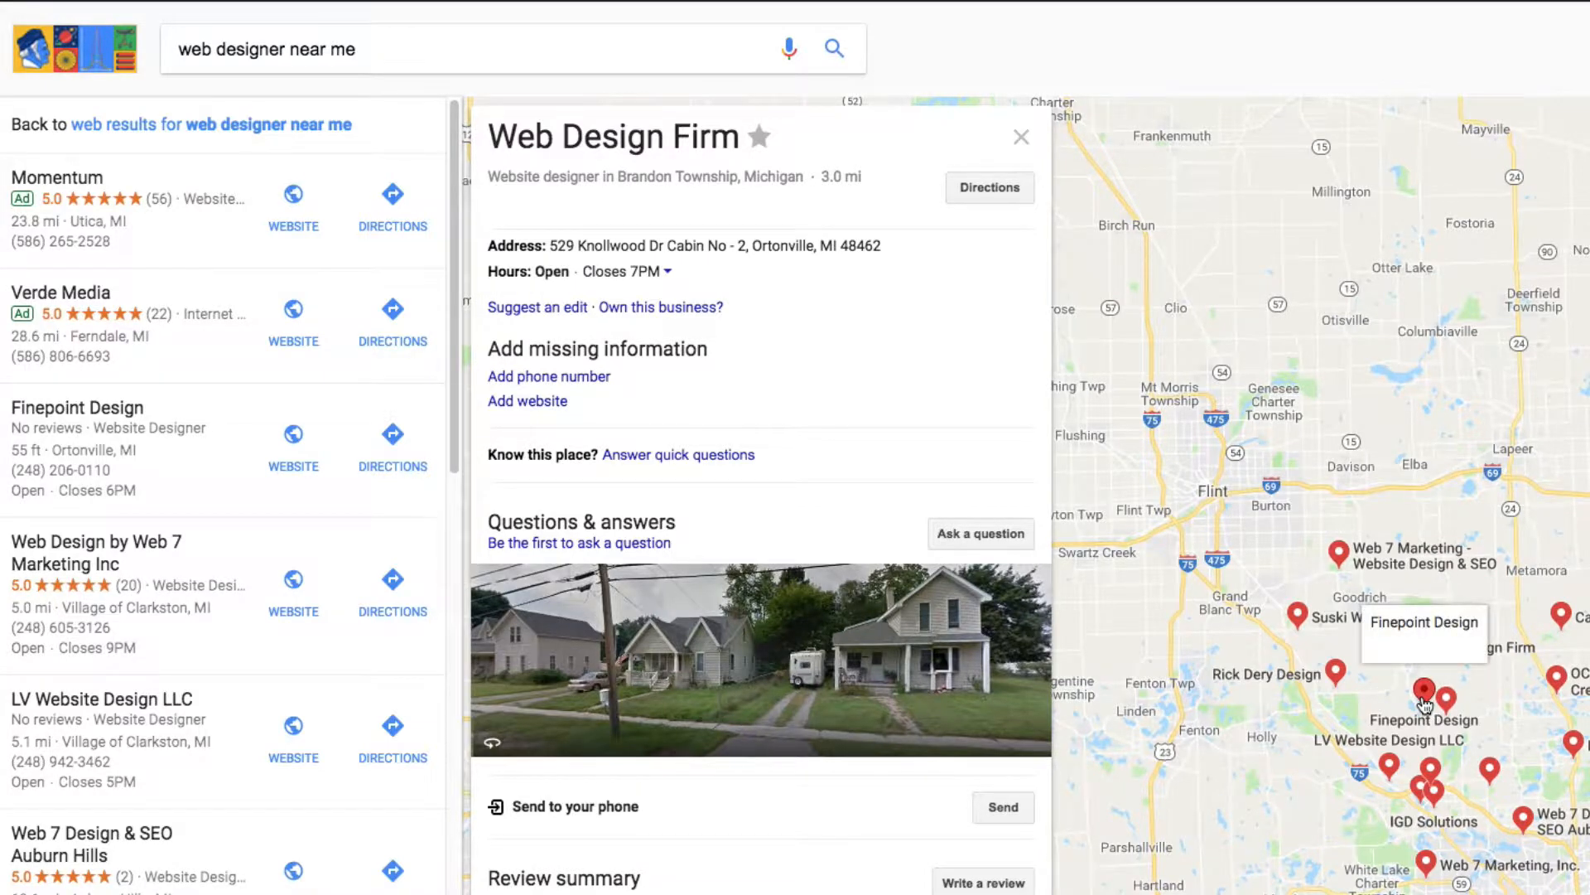
click(1423, 692)
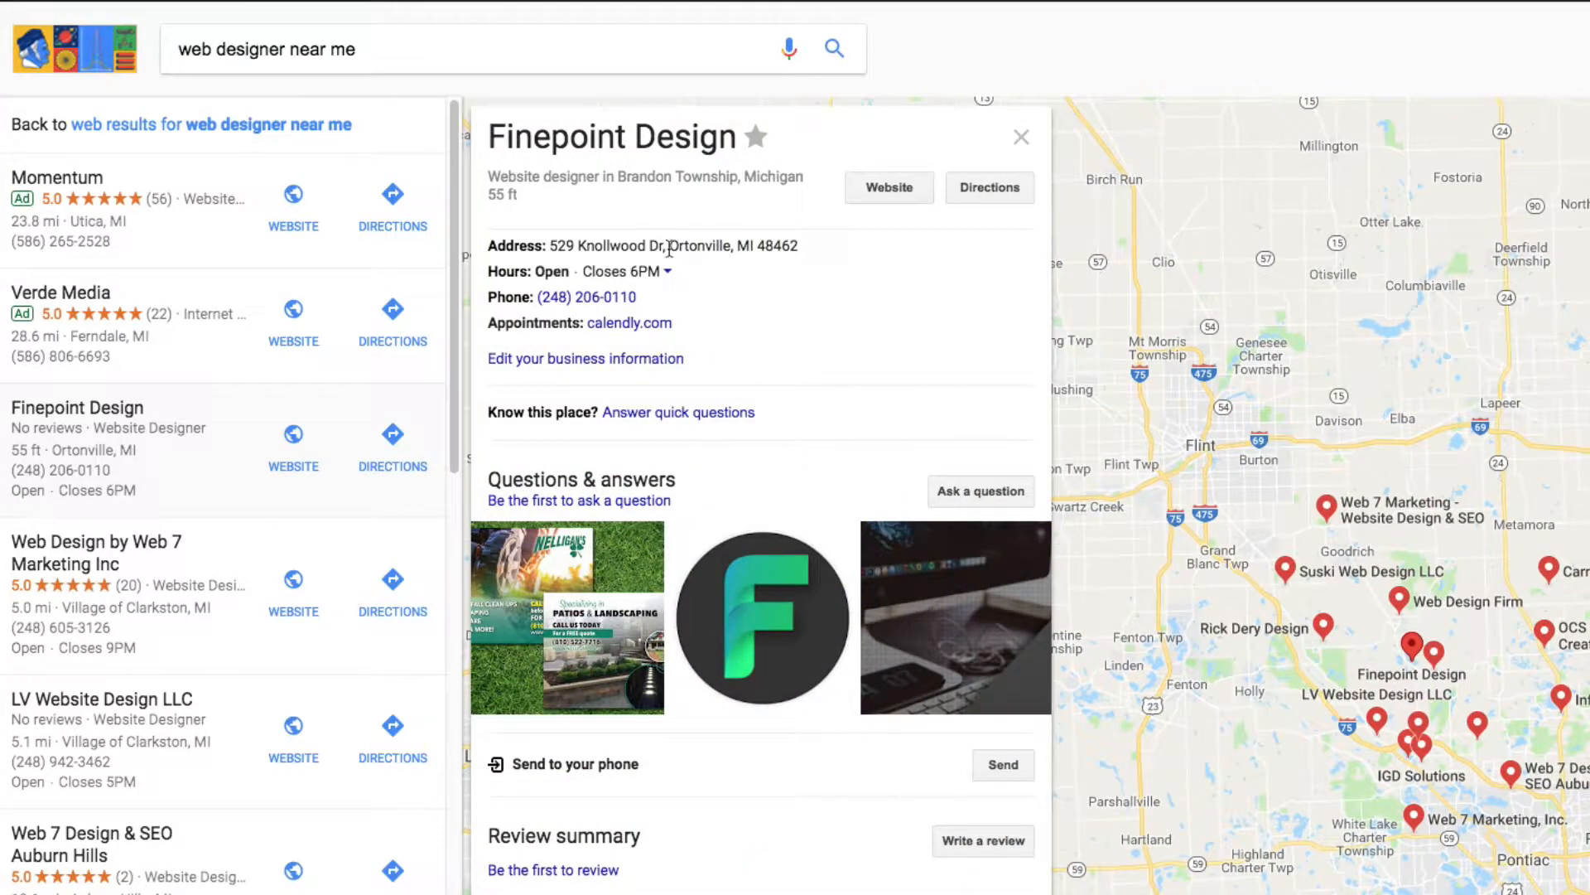
mouse_move(772, 299)
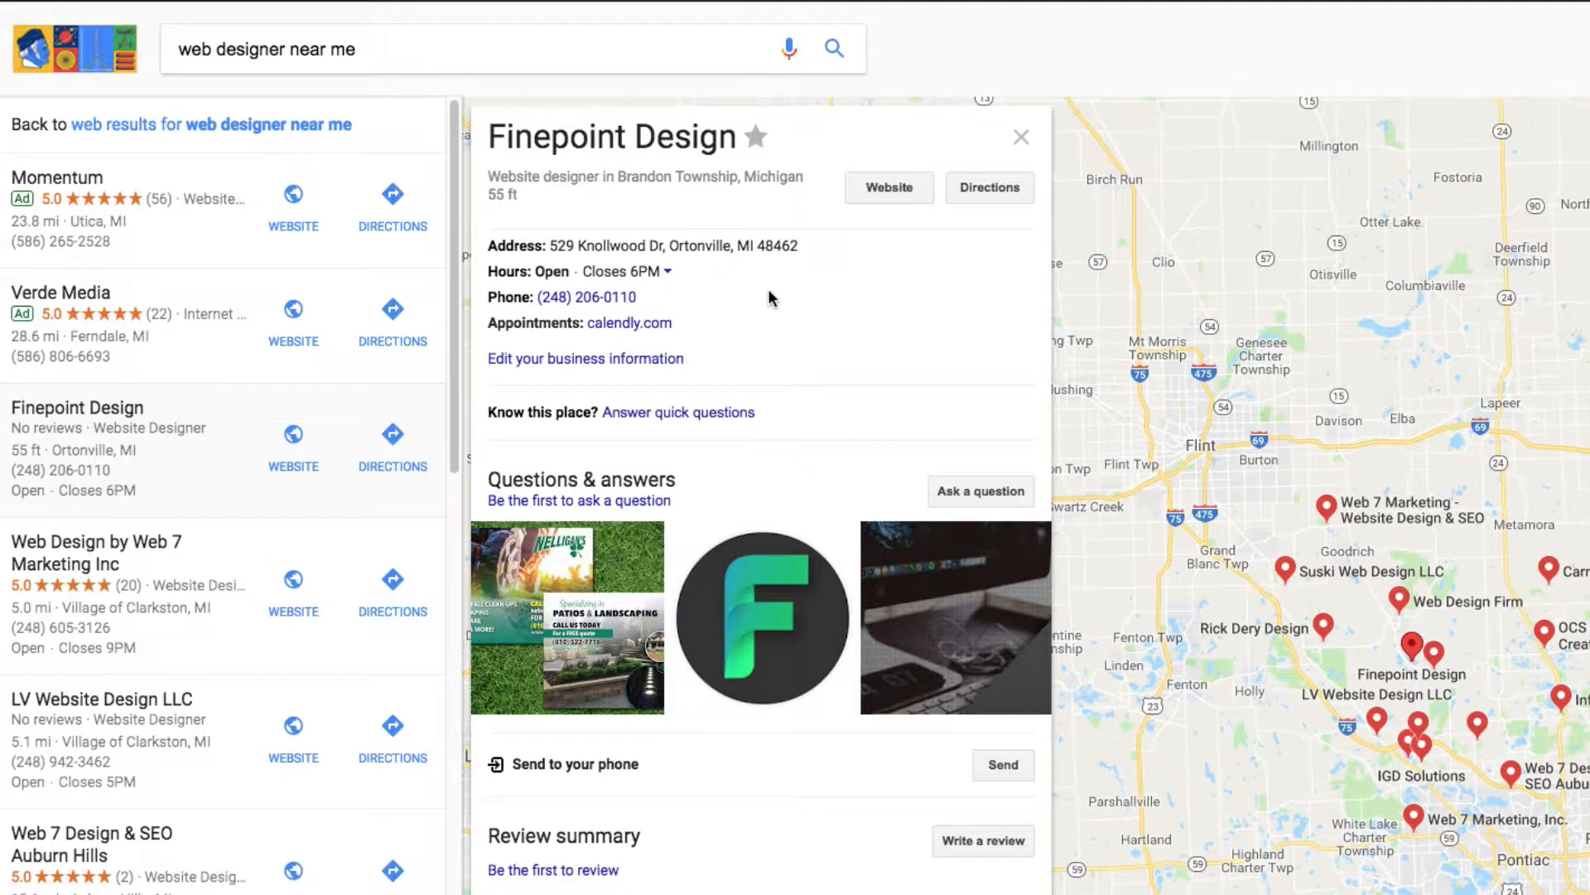
mouse_move(762, 455)
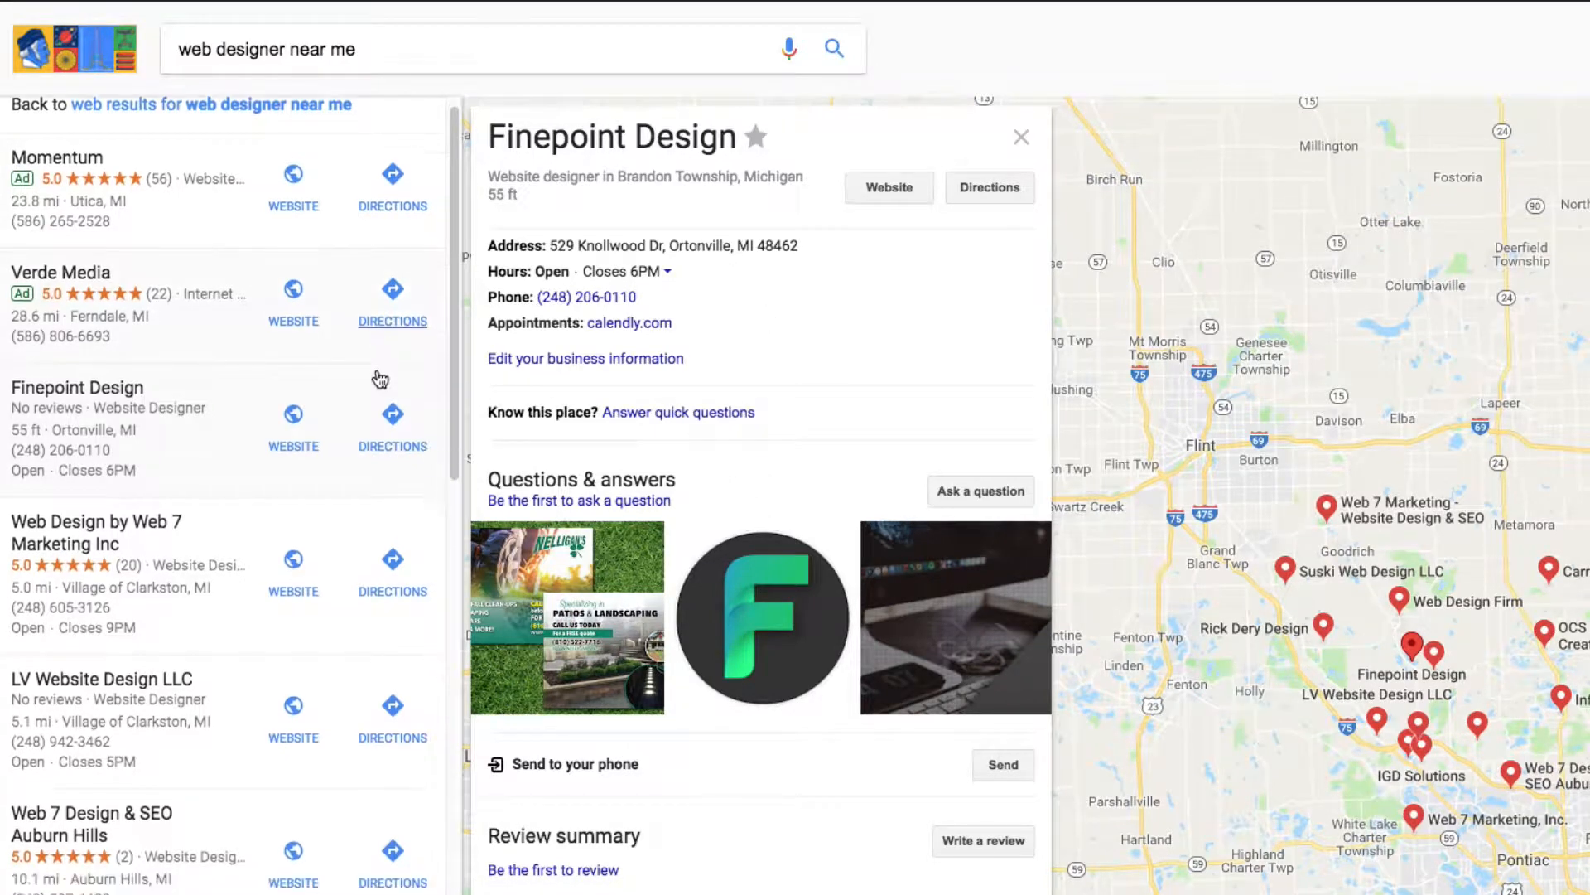
scroll(down, 3)
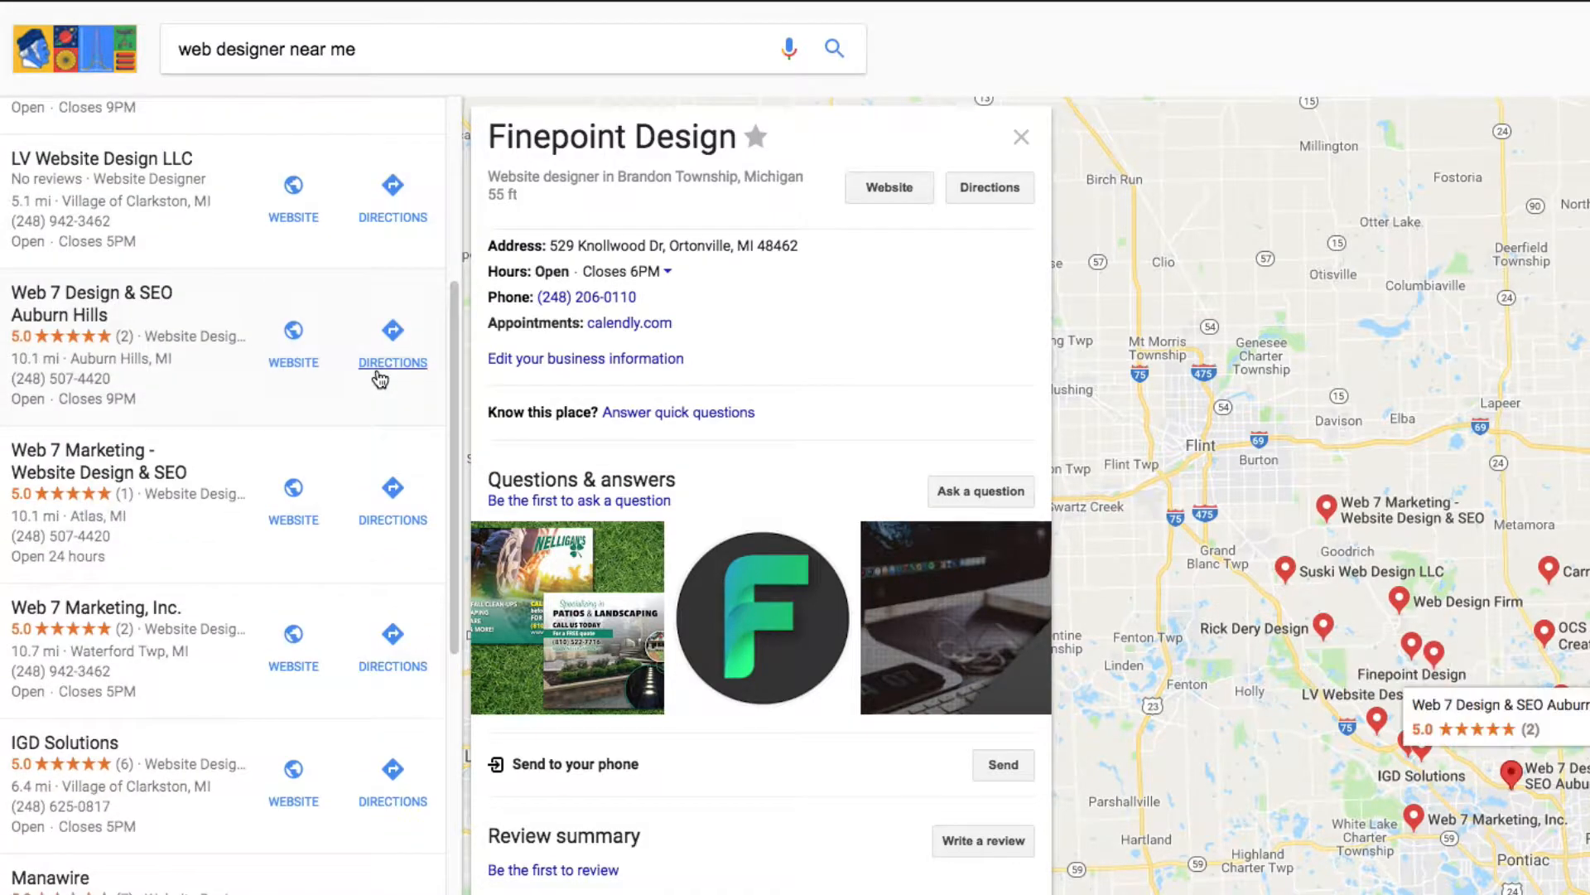
scroll(down, 3)
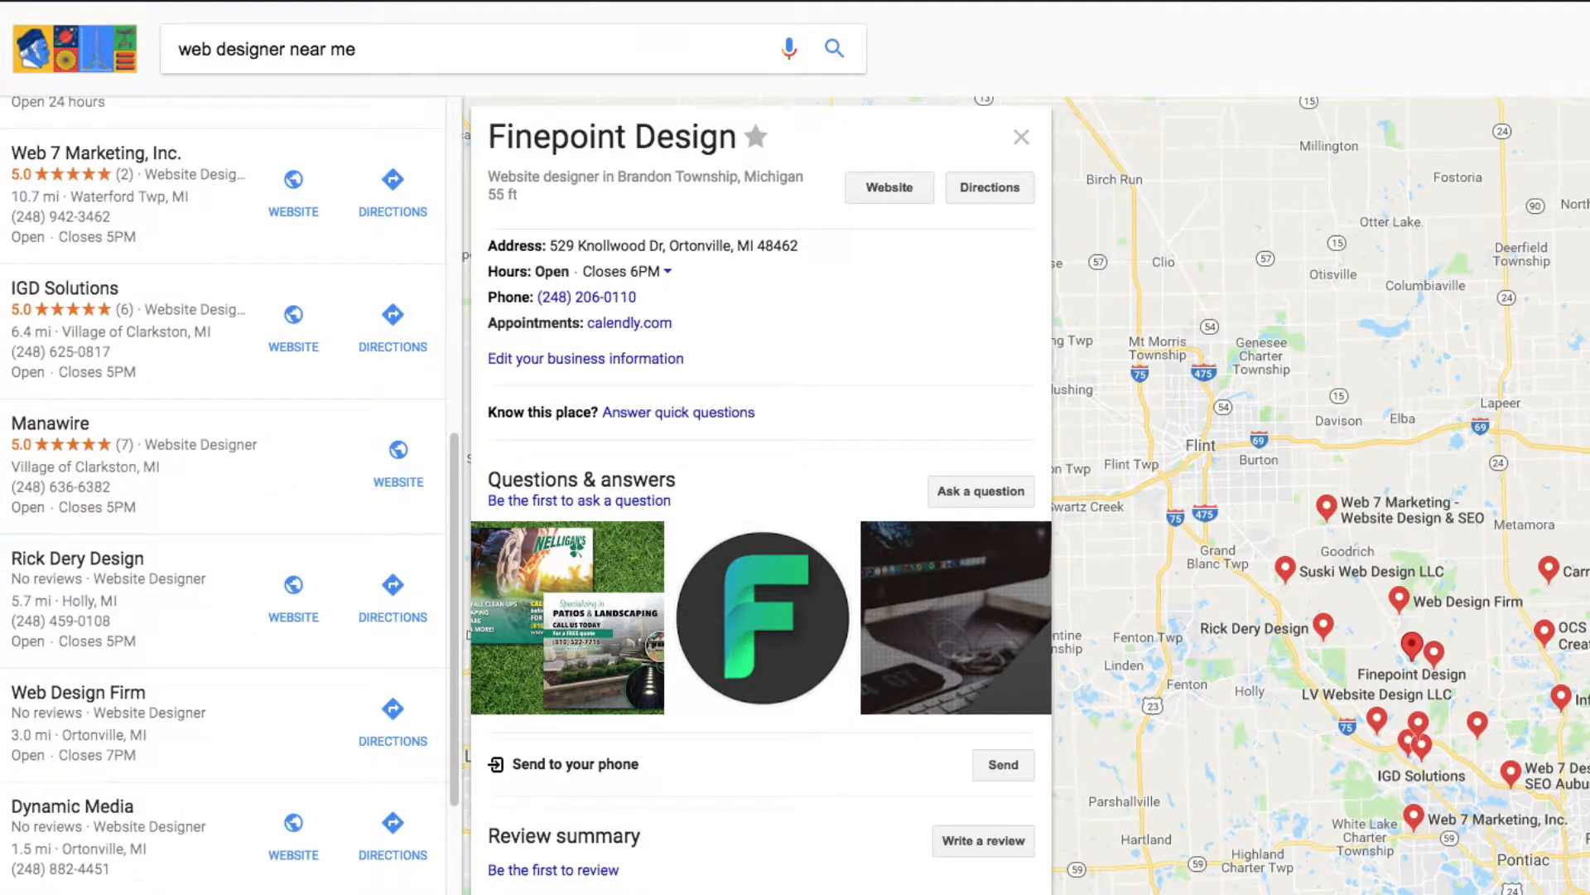